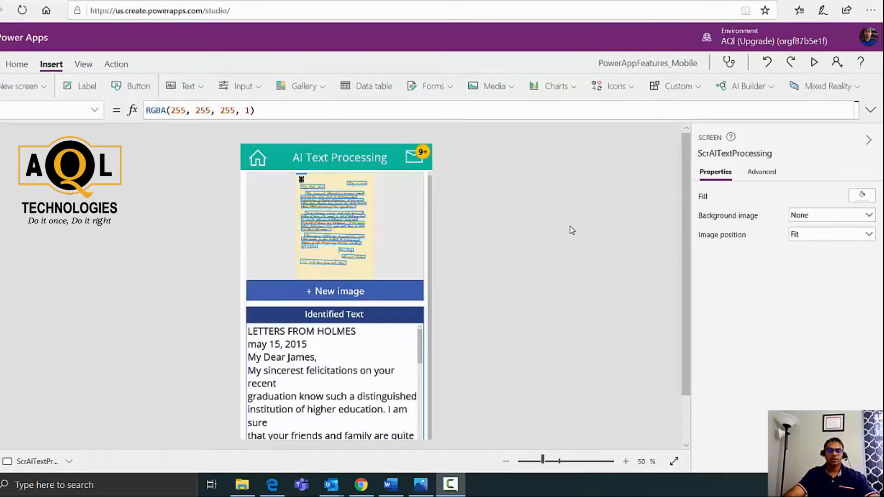
pyautogui.moveTo(476, 273)
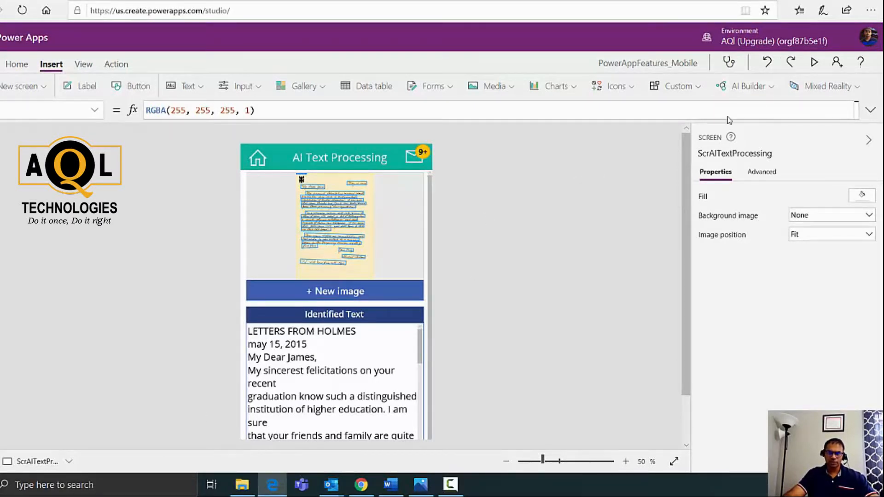
# Step: Show the AI Builder component list from the Insert ribbon
pyautogui.click(745, 86)
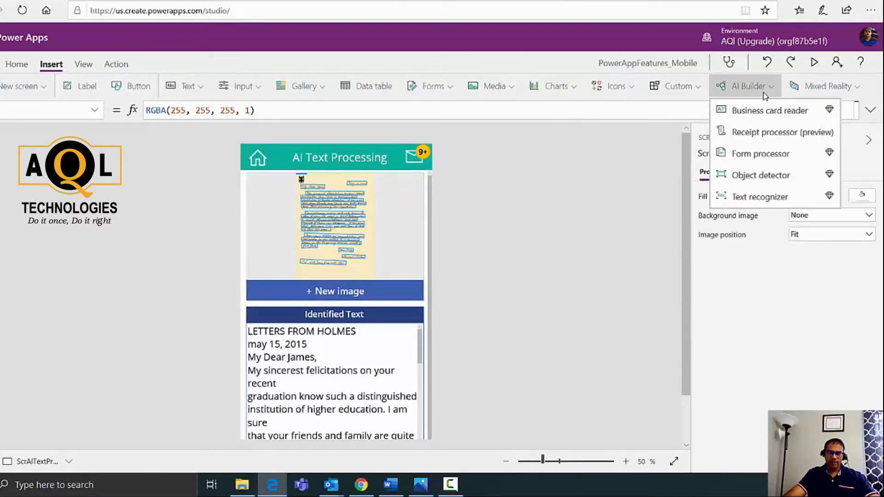
pyautogui.moveTo(769, 110)
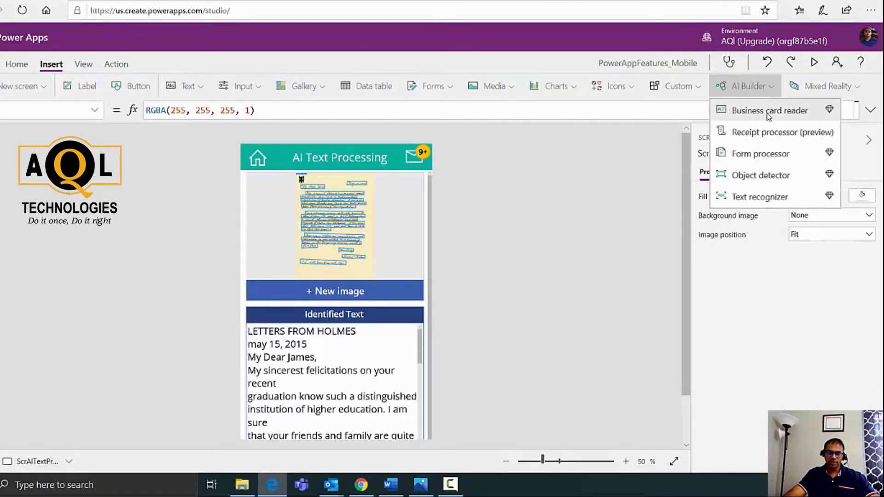
pyautogui.moveTo(760, 175)
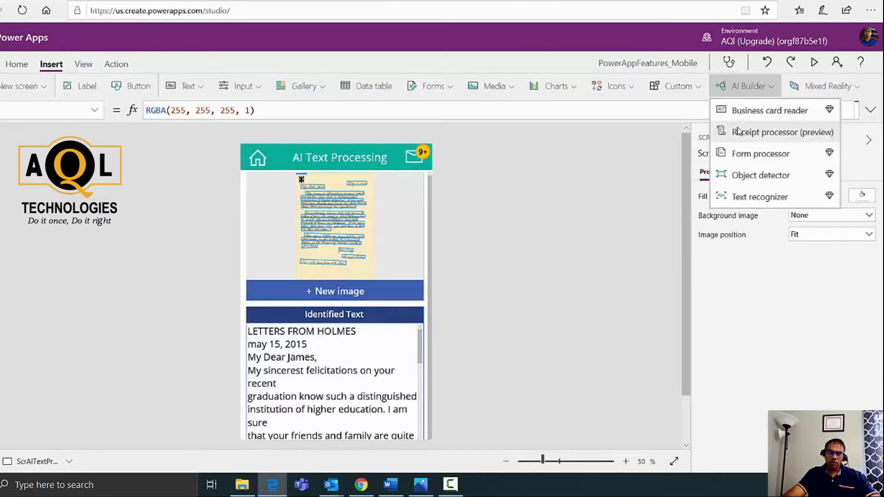
pyautogui.moveTo(770, 109)
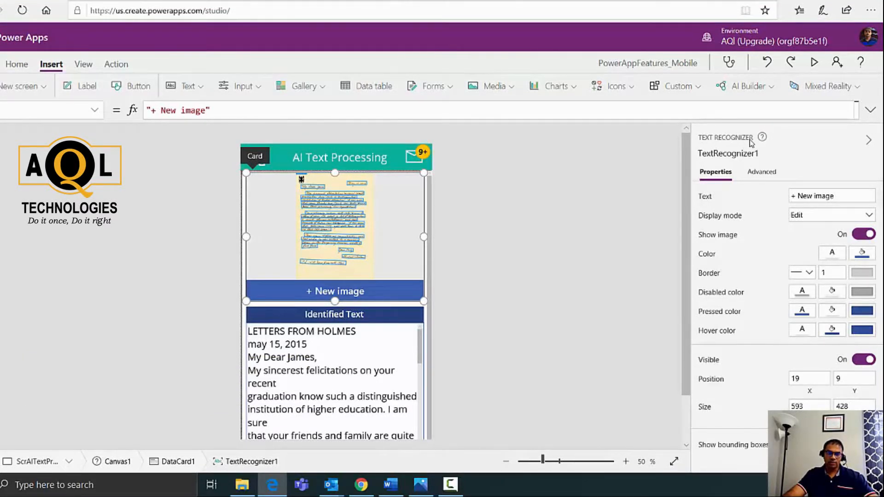
pyautogui.moveTo(534, 181)
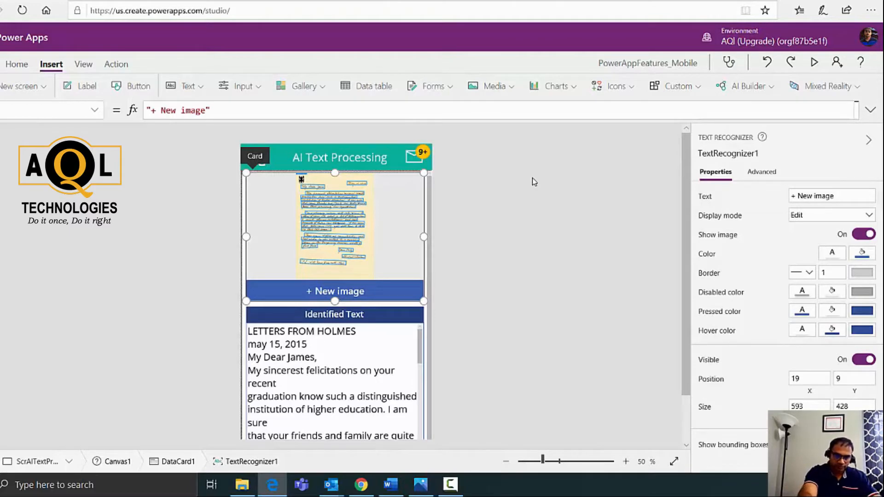
# Step: Preview the app and load AQLTECH.PNG, recognizing 'AQL' and 'Do it once, Do it right'
pyautogui.click(813, 63)
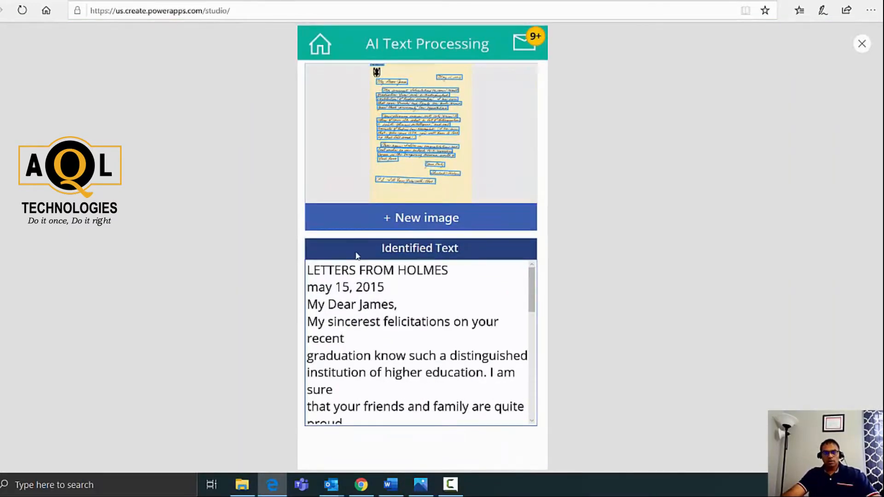
pyautogui.click(420, 218)
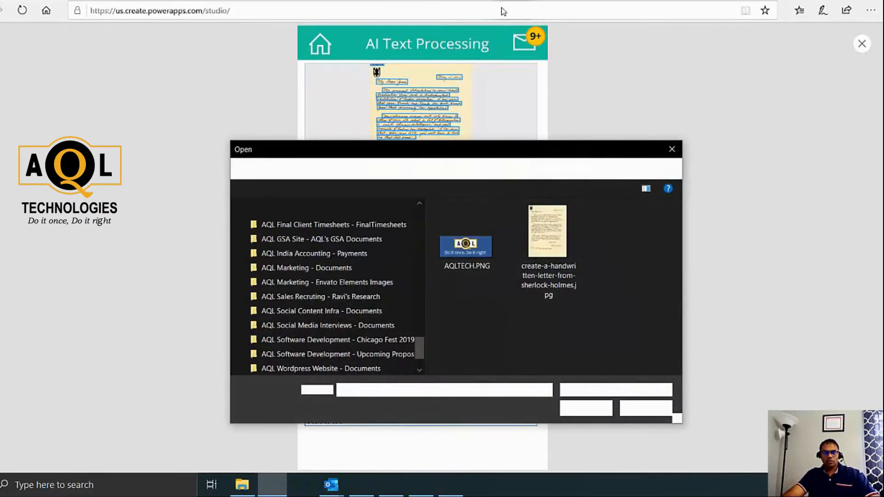
pyautogui.doubleClick(465, 245)
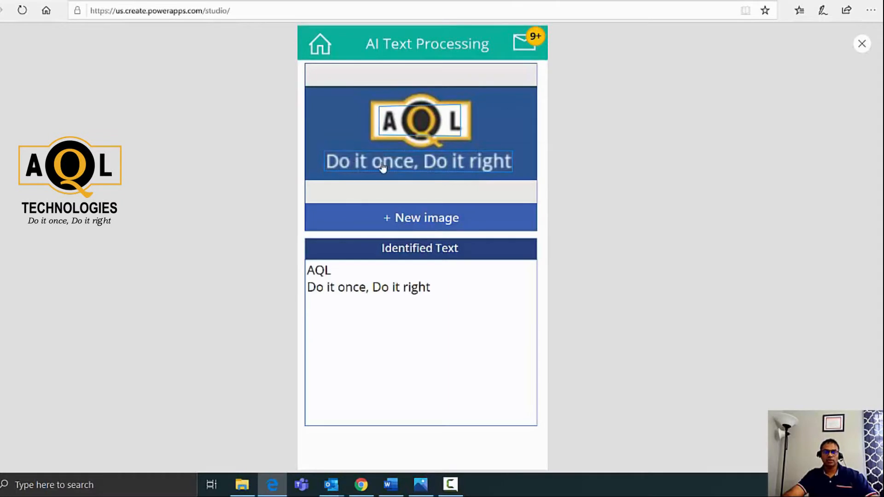
pyautogui.moveTo(476, 220)
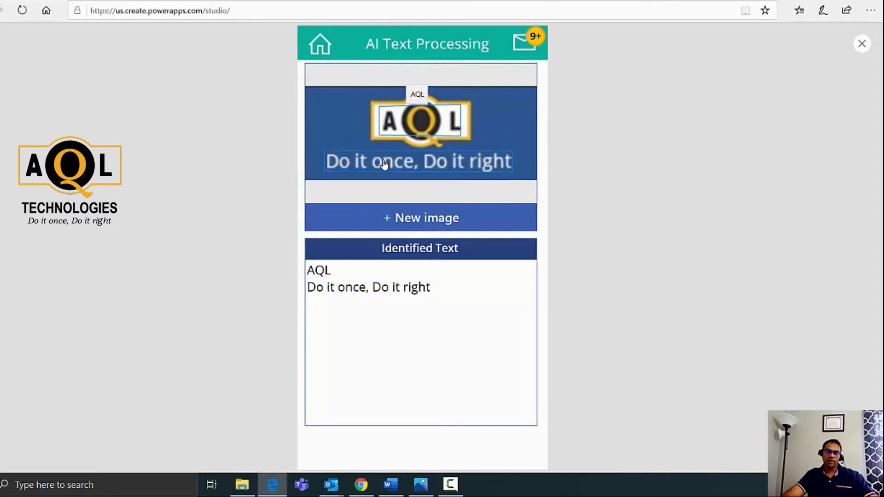
pyautogui.moveTo(381, 303)
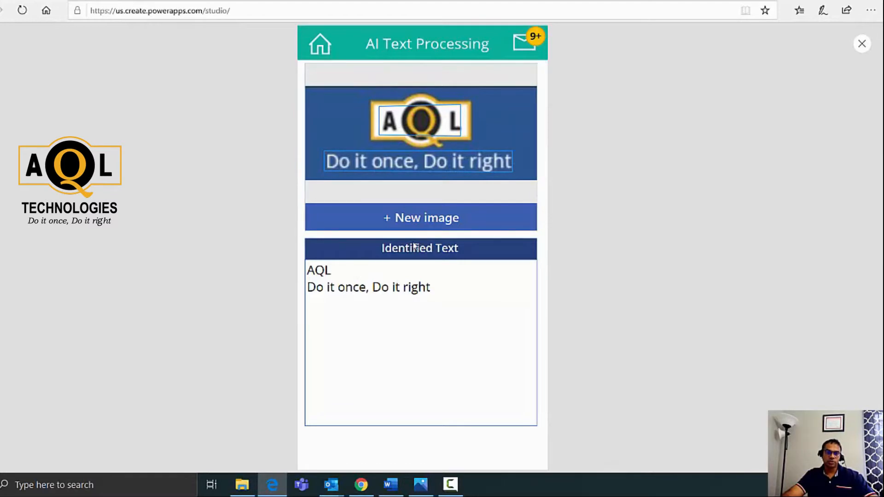
pyautogui.doubleClick(318, 270)
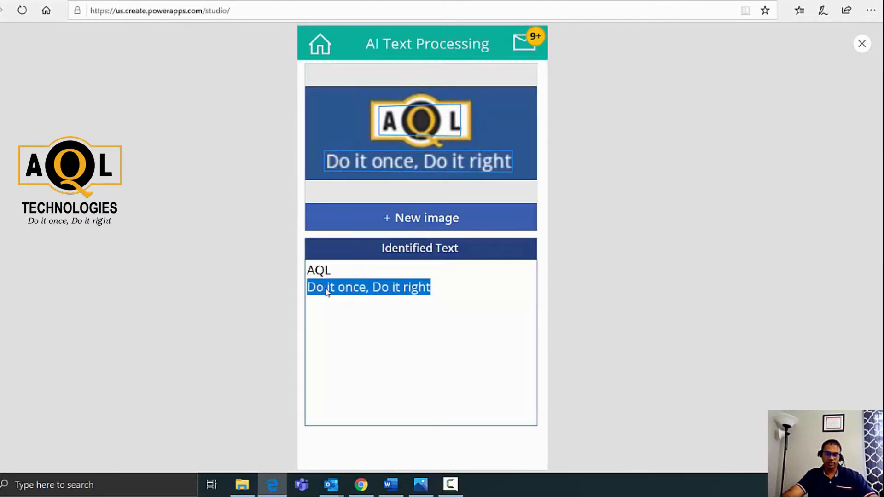
pyautogui.moveTo(423, 218)
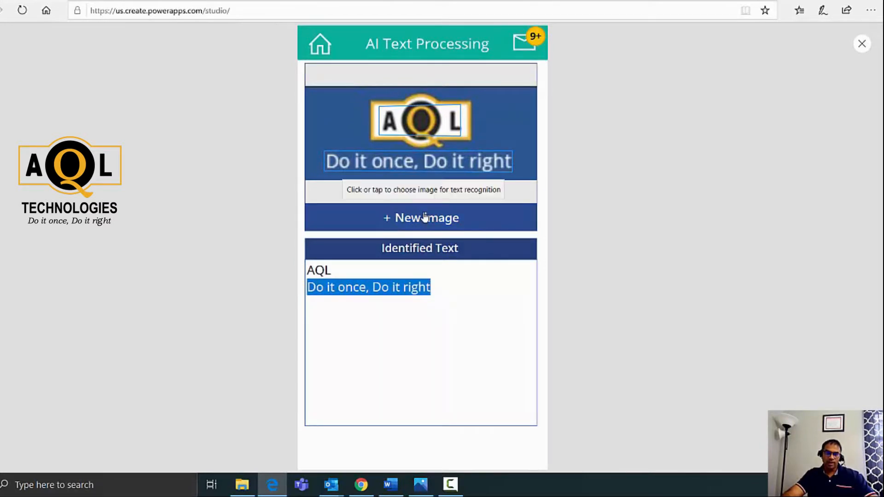
# Step: Start choosing another image for text recognition via + New image
pyautogui.click(420, 218)
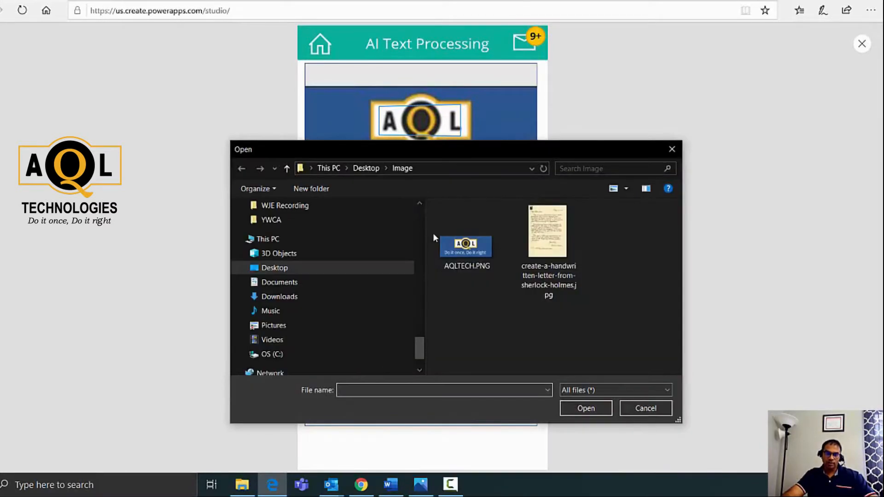
pyautogui.moveTo(547, 245)
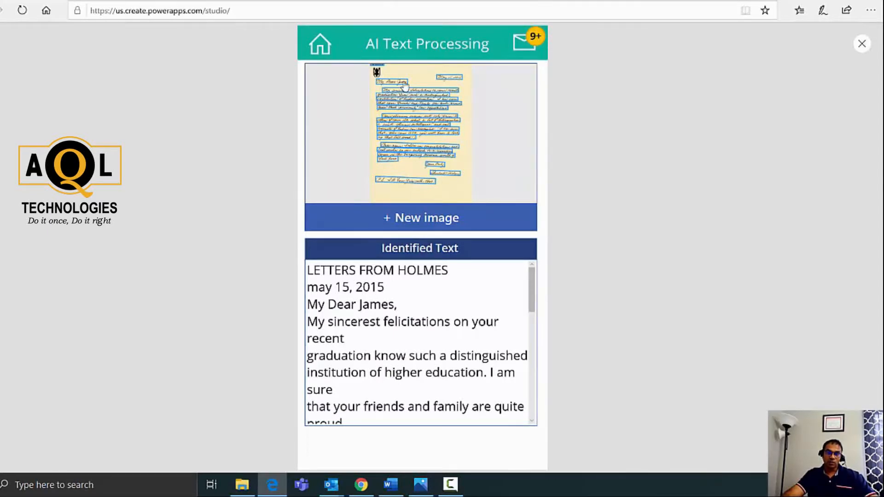
pyautogui.moveTo(392, 82)
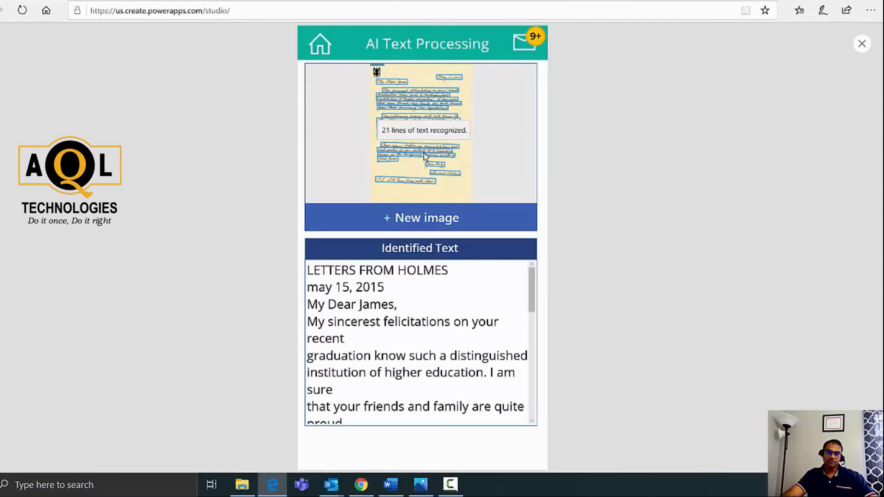
pyautogui.scroll(-3)
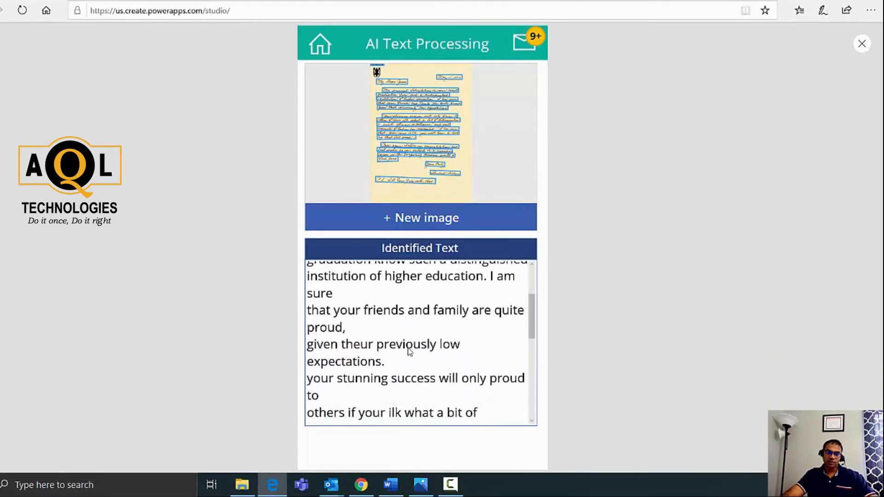
pyautogui.scroll(-3)
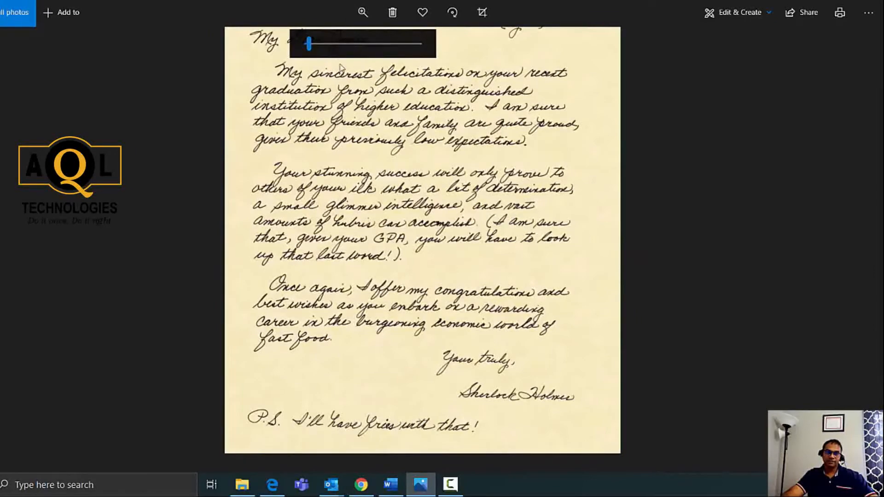
# Step: Zoom the handwritten Holmes letter in Windows Photos for comparison
pyautogui.moveTo(308, 44); pyautogui.dragTo(323, 44)
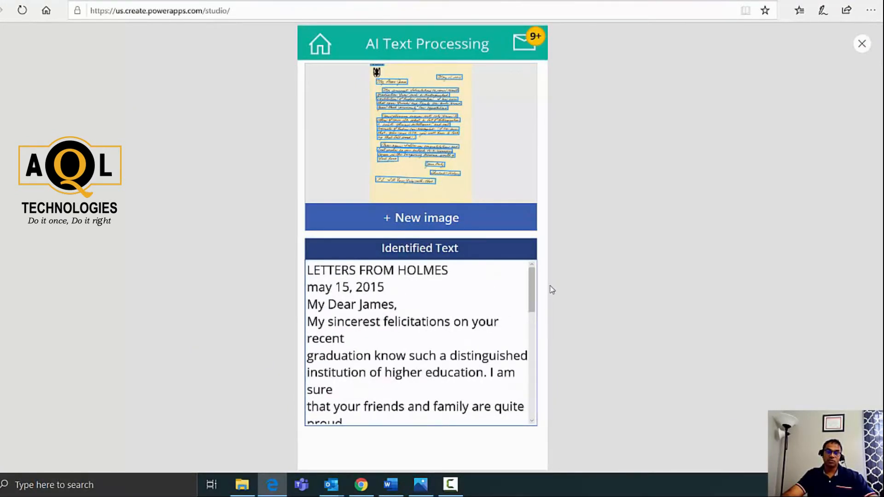
pyautogui.moveTo(862, 44)
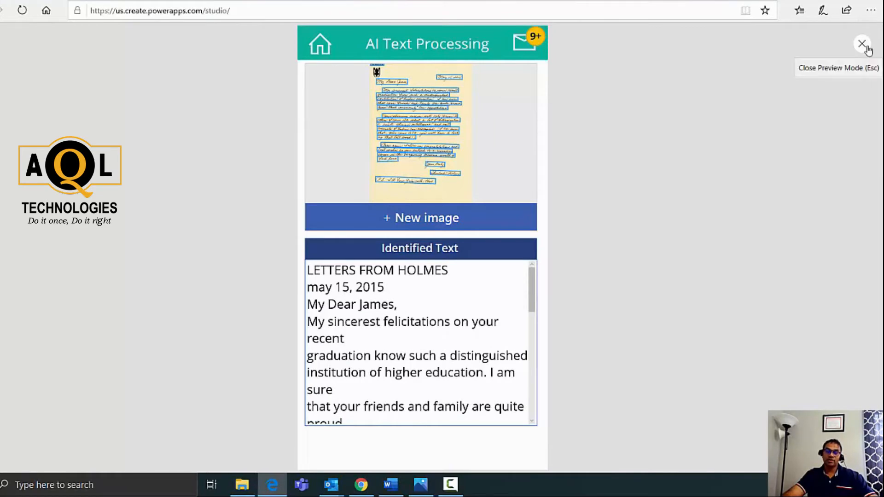
# Step: Leave preview mode and dismiss the 'Did you know?' tip dialog
pyautogui.click(862, 44)
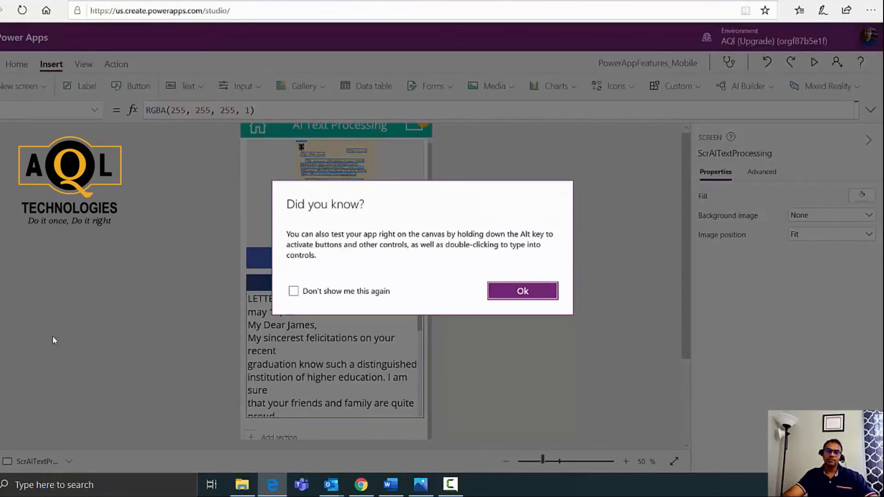
pyautogui.click(521, 291)
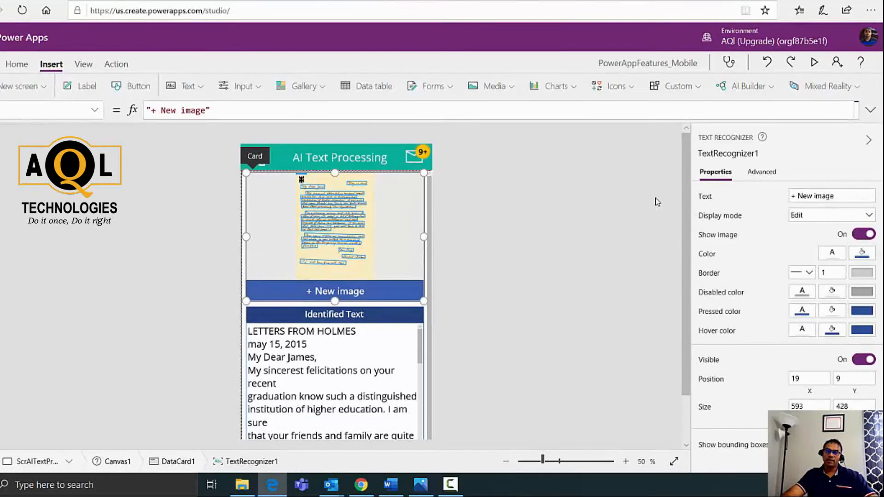
pyautogui.moveTo(764, 137)
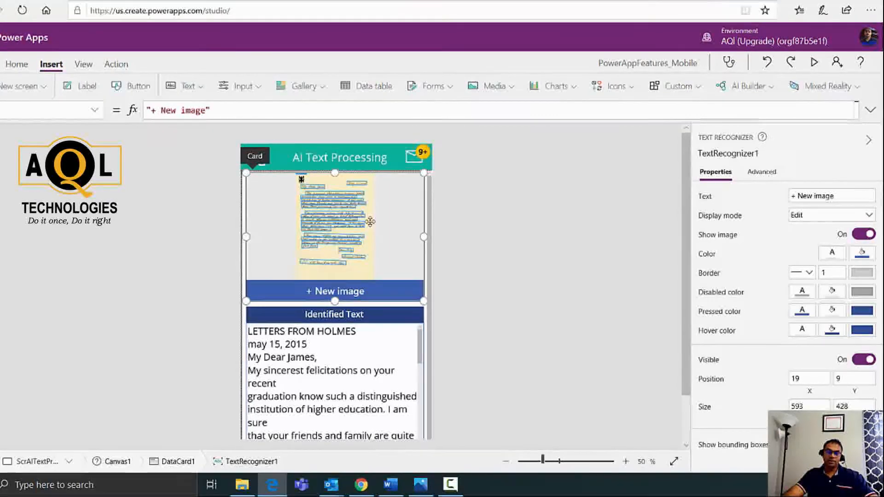
# Step: Show TextRecognizer1's OnChange formula storing Results.Text into varExtractedText
pyautogui.click(94, 110)
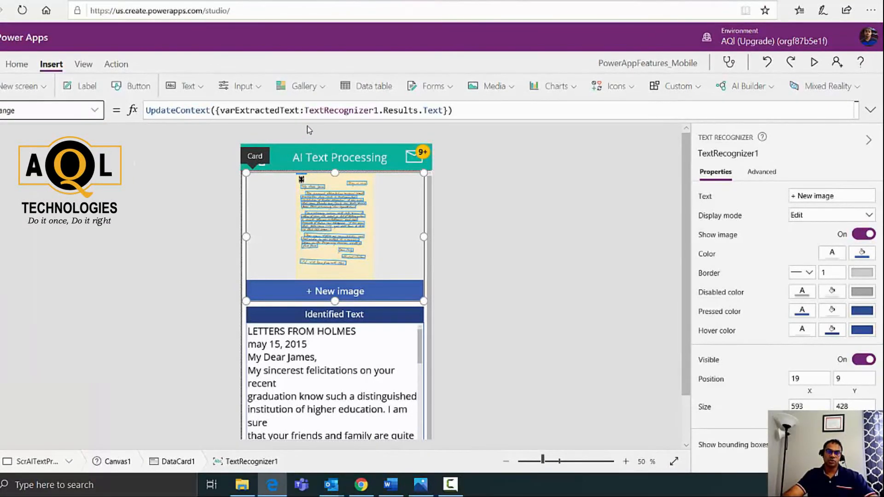
pyautogui.doubleClick(340, 110)
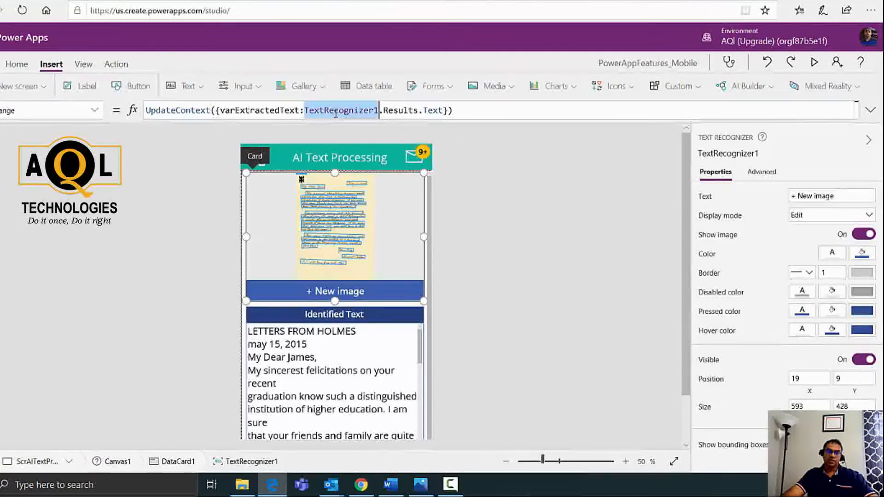
pyautogui.click(400, 109)
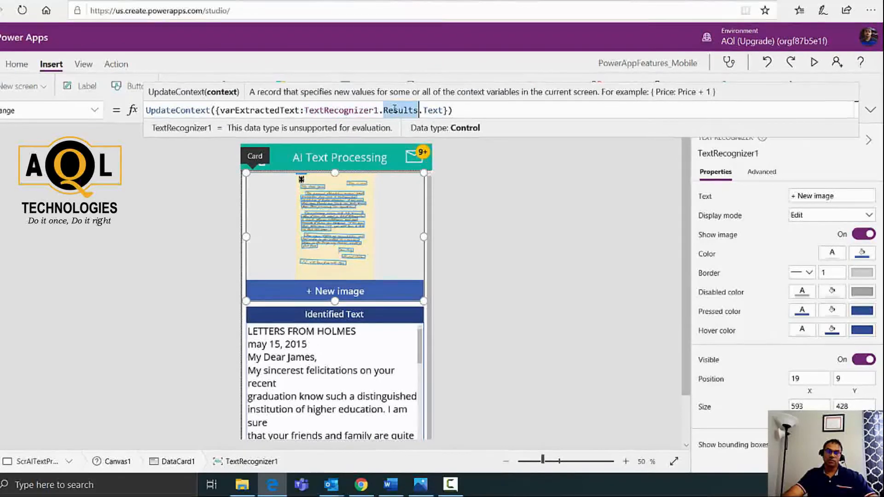
pyautogui.click(433, 109)
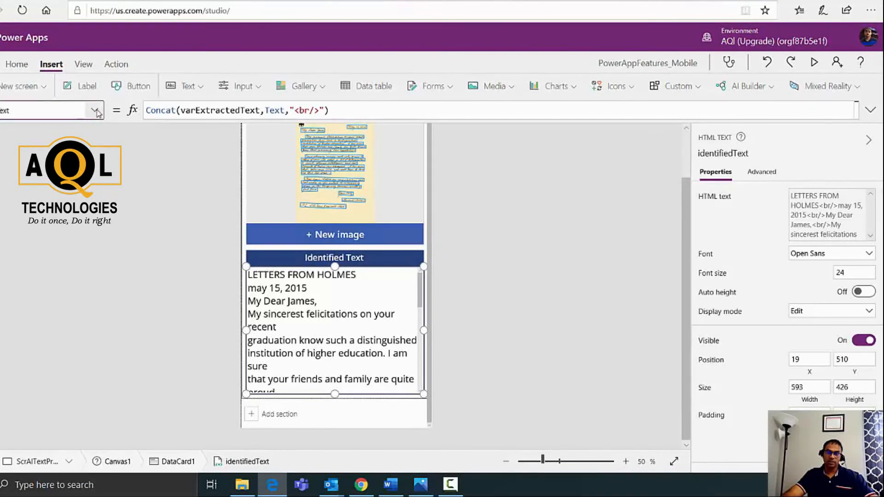
# Step: Inspect identifiedText's HtmlText formula Concat(varExtractedText, Text, "<br/>")
pyautogui.click(48, 110)
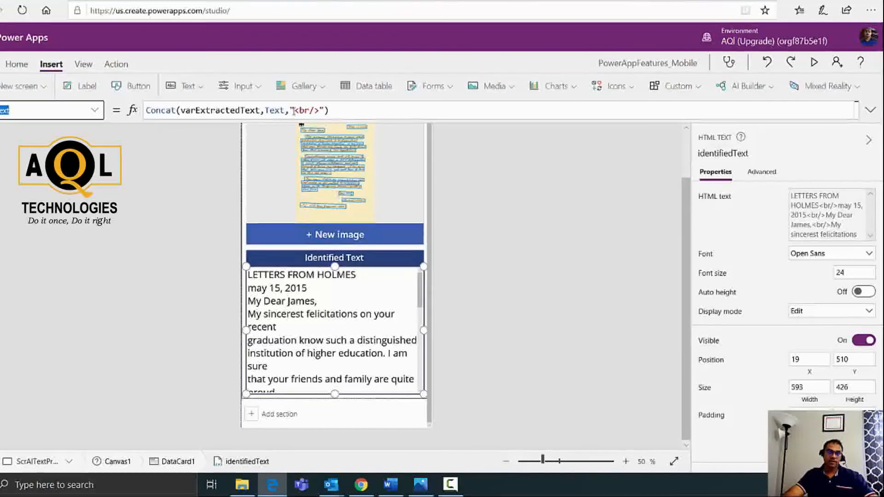
pyautogui.click(308, 110)
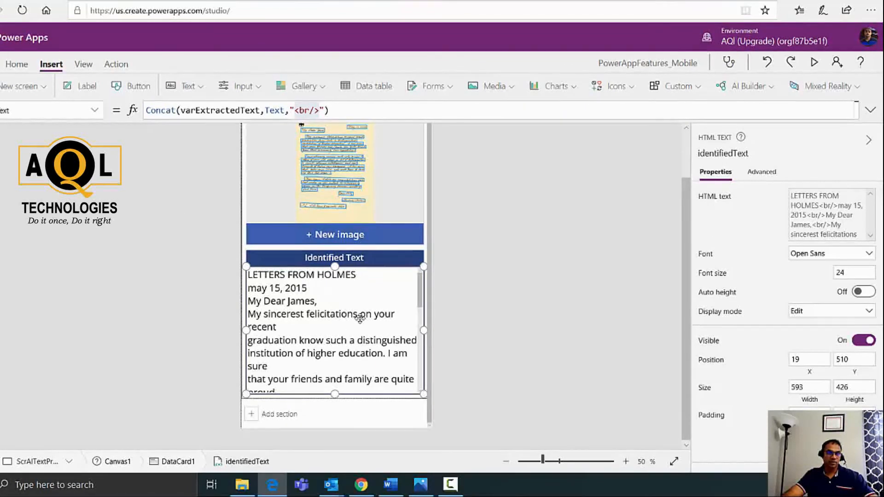
pyautogui.moveTo(420, 378)
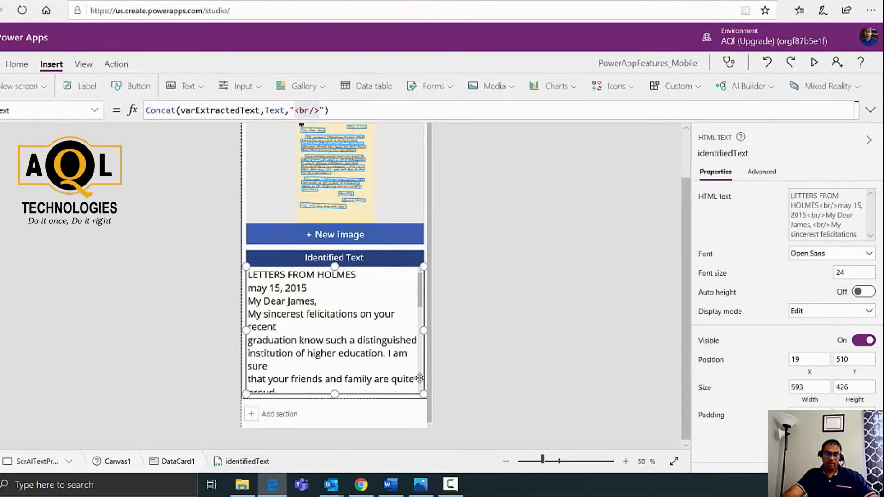